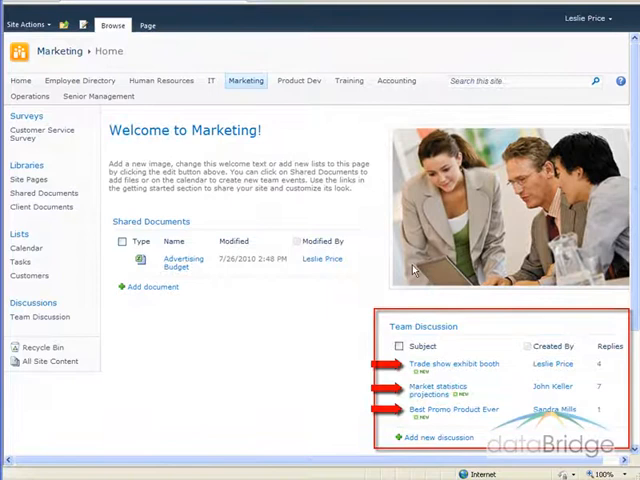
{"action": "mouse_move", "coordinate": [548, 318]}
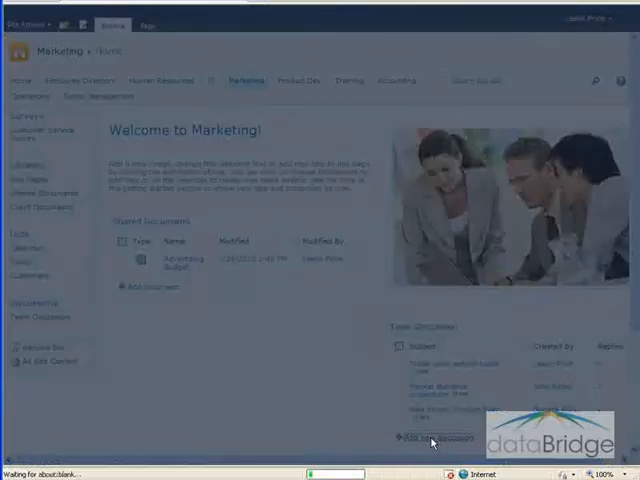
Step: Create and save a topic 'Holiday Campaign Ideas' with body starting 'I think this'
{"action": "left_click", "coordinate": [424, 436]}
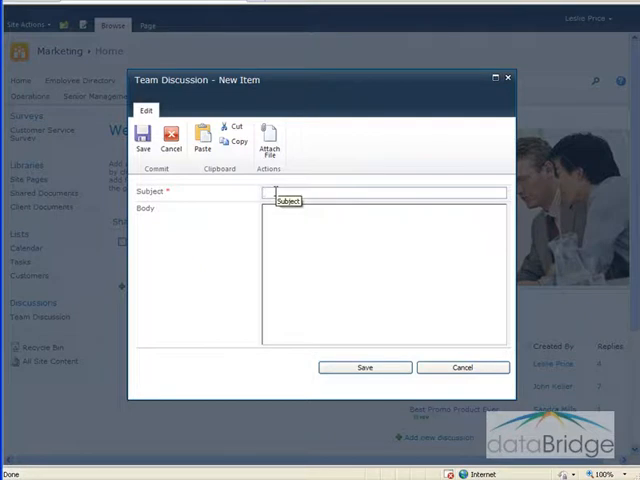
{"action": "type", "text": "Holiday"}
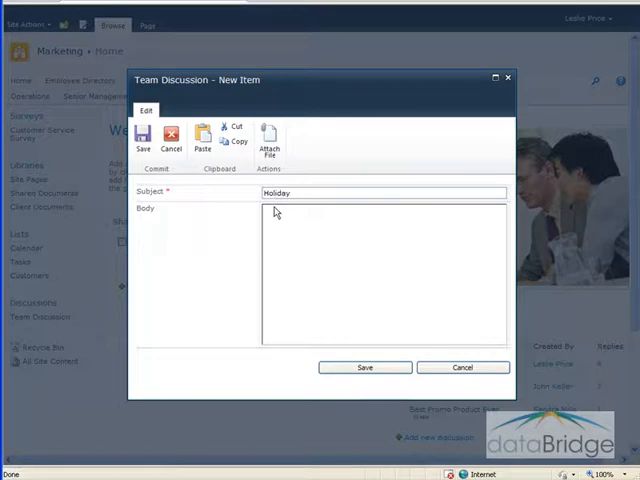
{"action": "type", "text": "Campaign Ideas"}
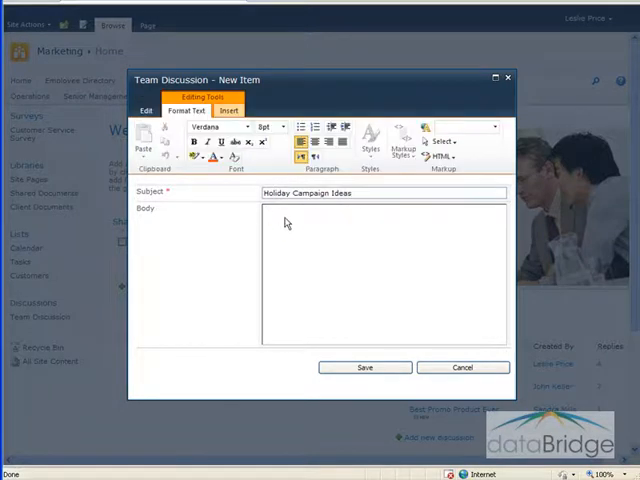
{"action": "mouse_move", "coordinate": [286, 216]}
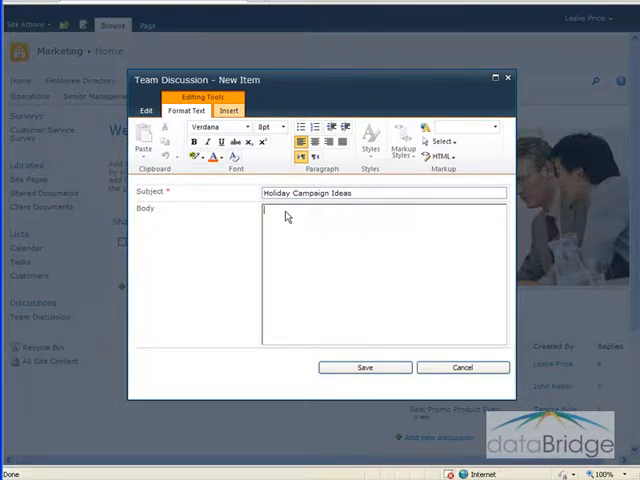
{"action": "type", "text": "I think this is the ideal time to promote the \"trendy\" line of"}
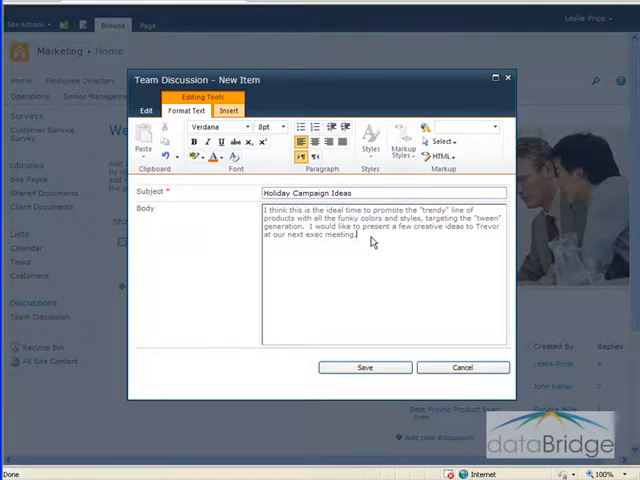
{"action": "mouse_move", "coordinate": [376, 344]}
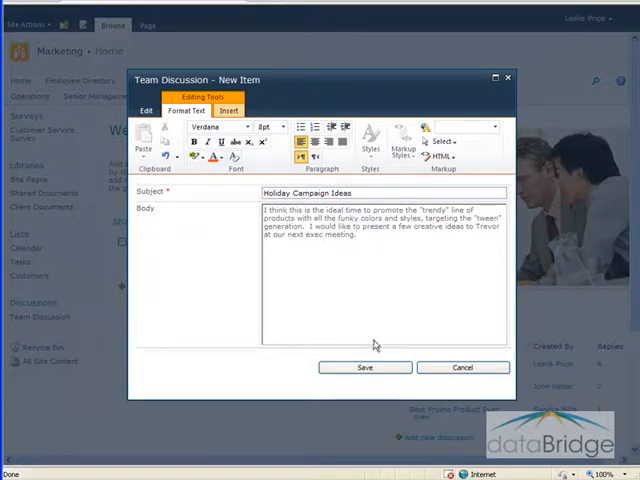
{"action": "left_click", "coordinate": [364, 368]}
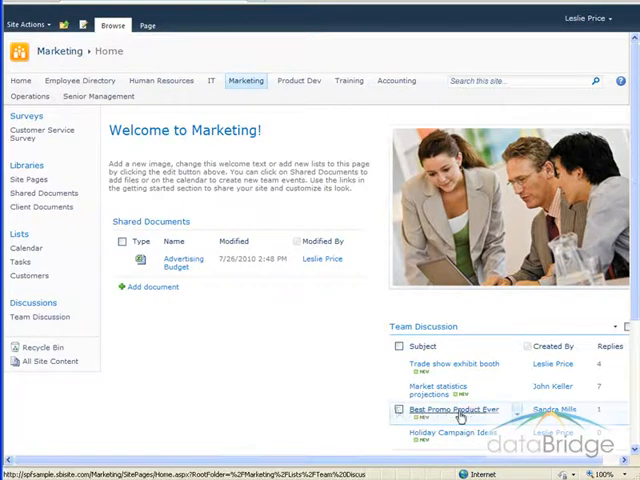
Step: Open the 'Best Promo Product Ever' thread from the Team Discussion list
{"action": "left_click", "coordinate": [456, 410]}
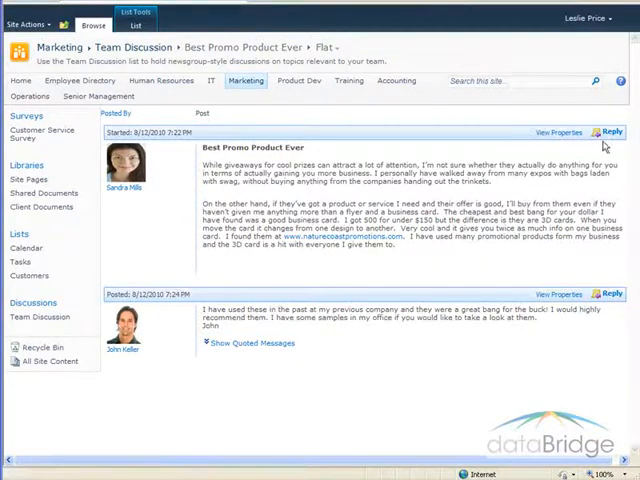
Step: Start a reply to the original 'Best Promo Product Ever' post
{"action": "left_click", "coordinate": [610, 132]}
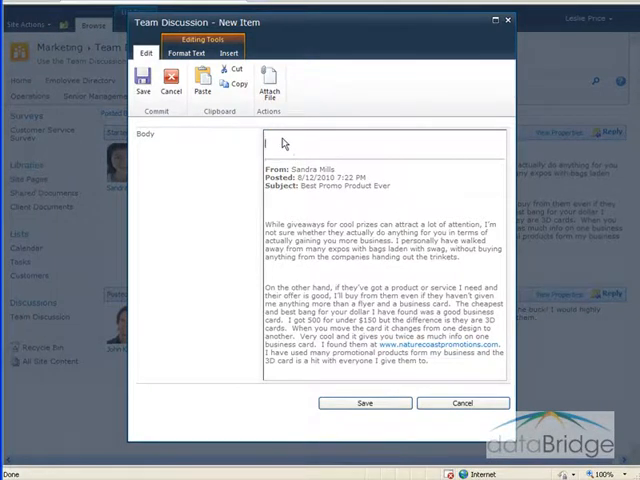
Step: Post a reply beginning 'Hi Sandra.' to the thread and save it
{"action": "type", "text": "Hi Sa"}
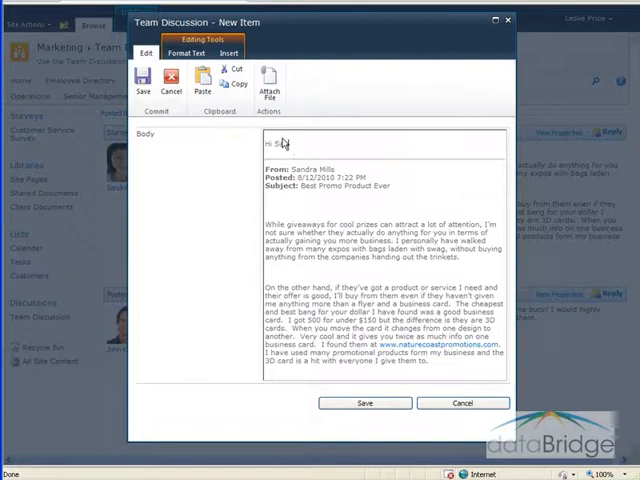
{"action": "type", "text": "andra."}
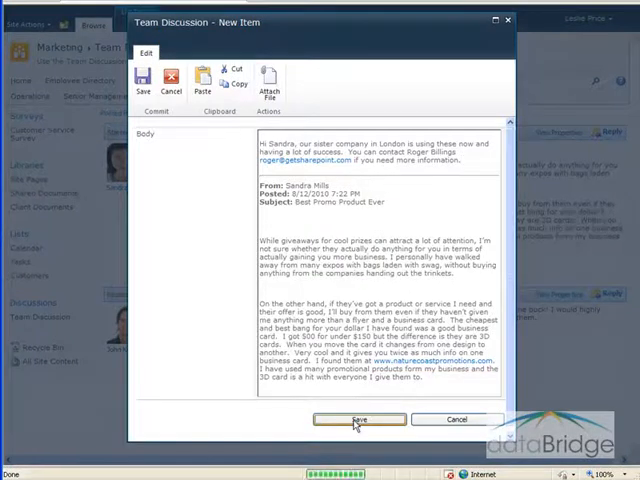
{"action": "left_click", "coordinate": [358, 420]}
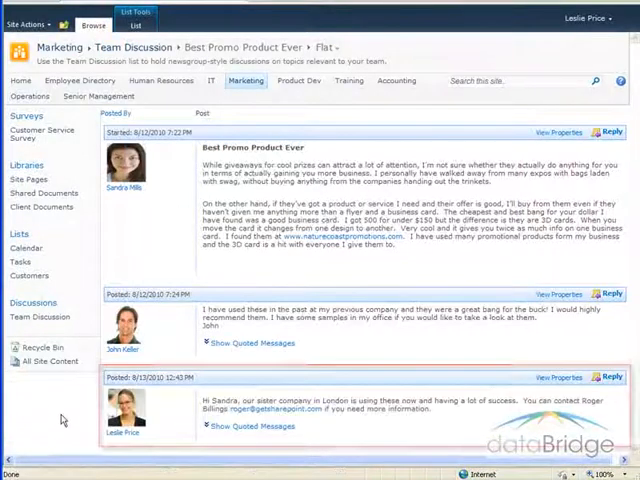